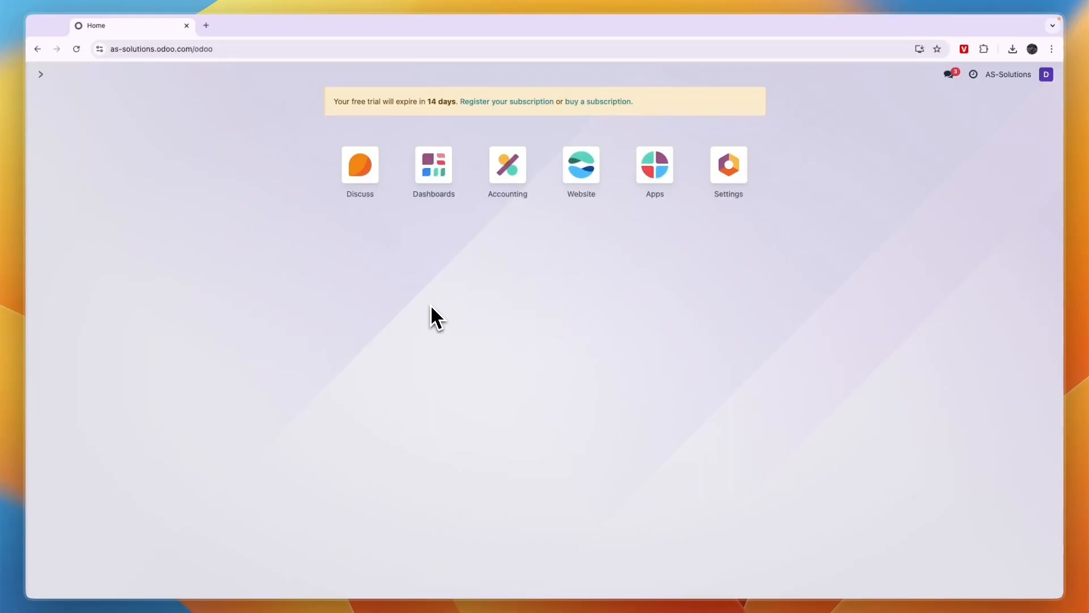
mouse_move(542, 254)
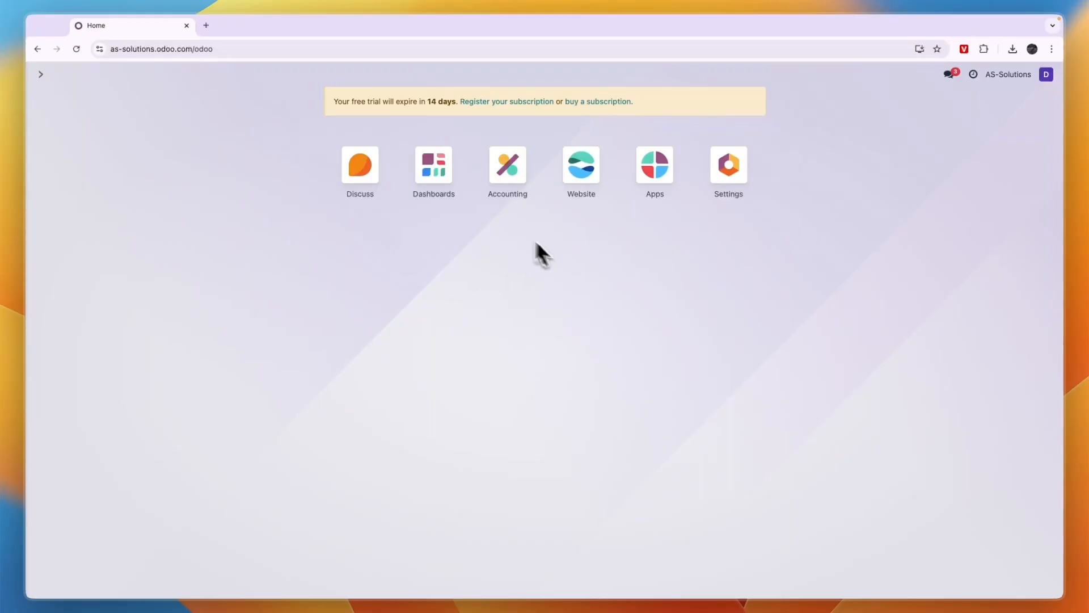
- Show the Accounting app's Configuration menu with settings, bank accounts, taxes and journals
left_click(507, 165)
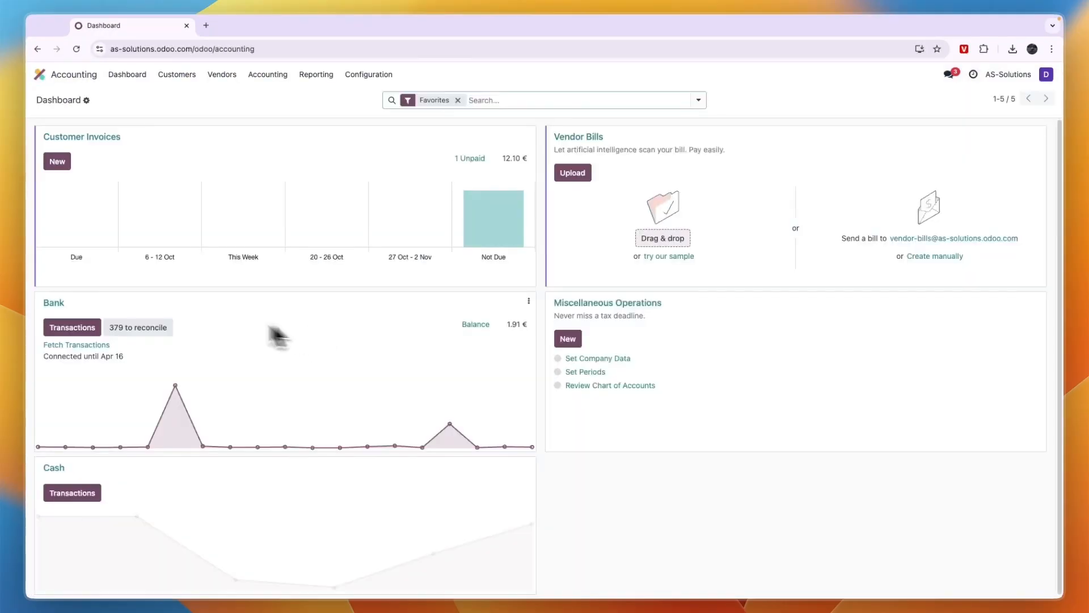
mouse_move(478, 341)
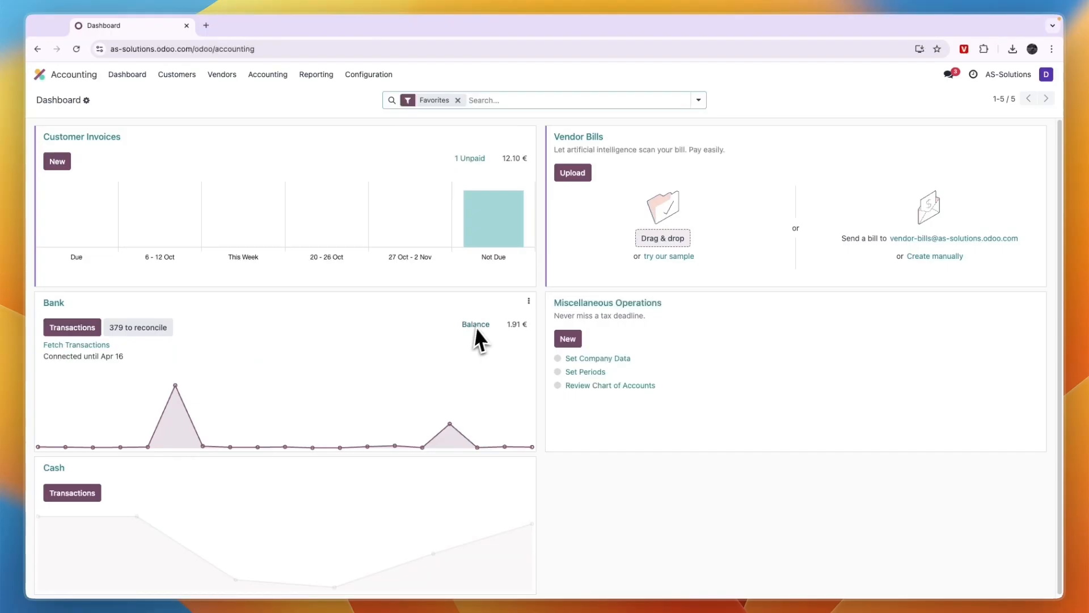
mouse_move(528, 443)
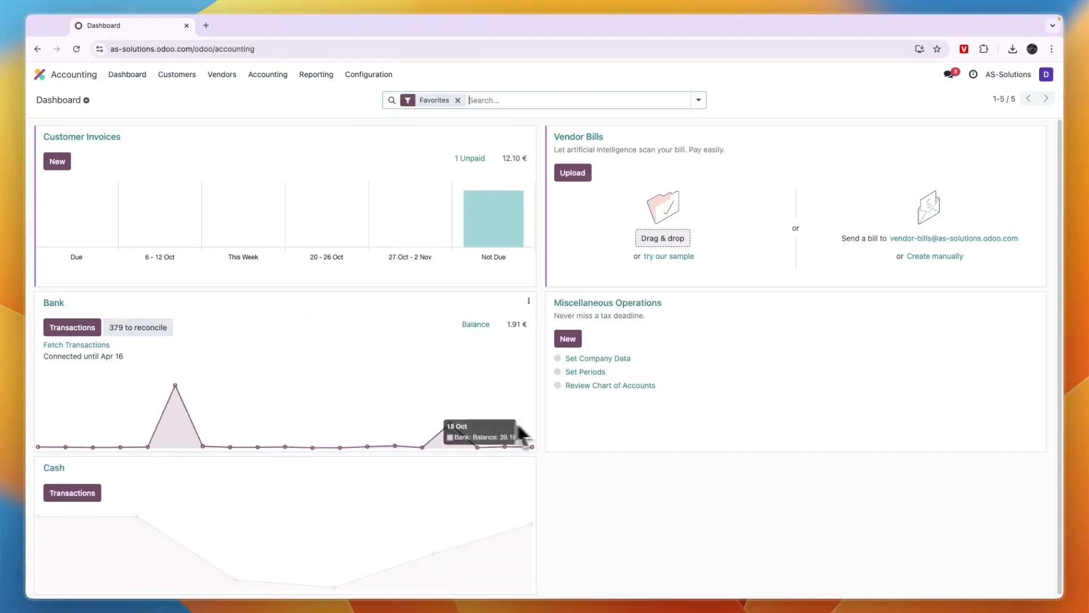
mouse_move(378, 312)
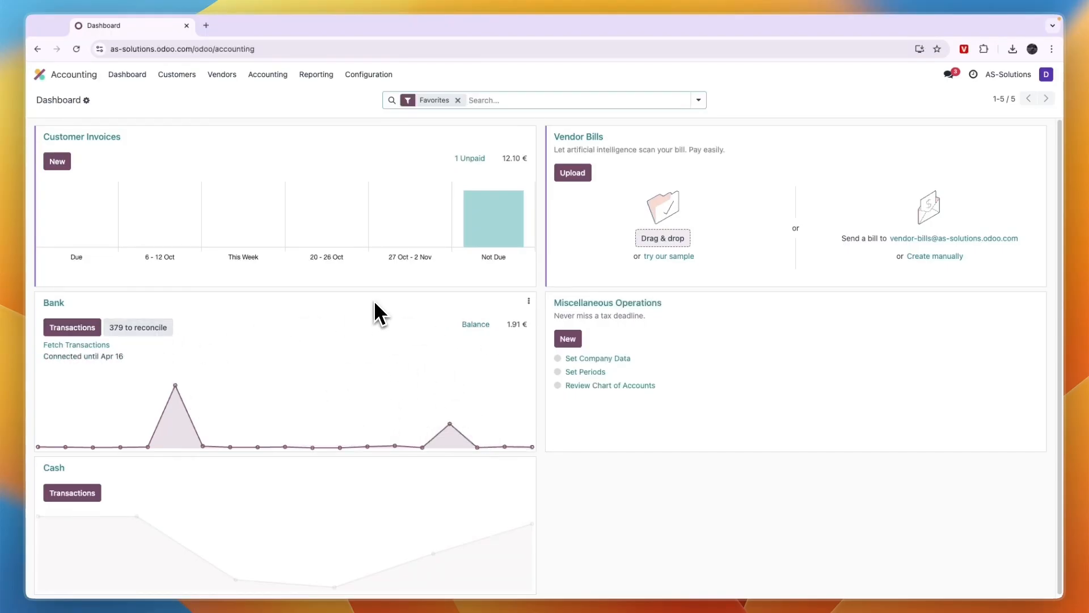
left_click(368, 74)
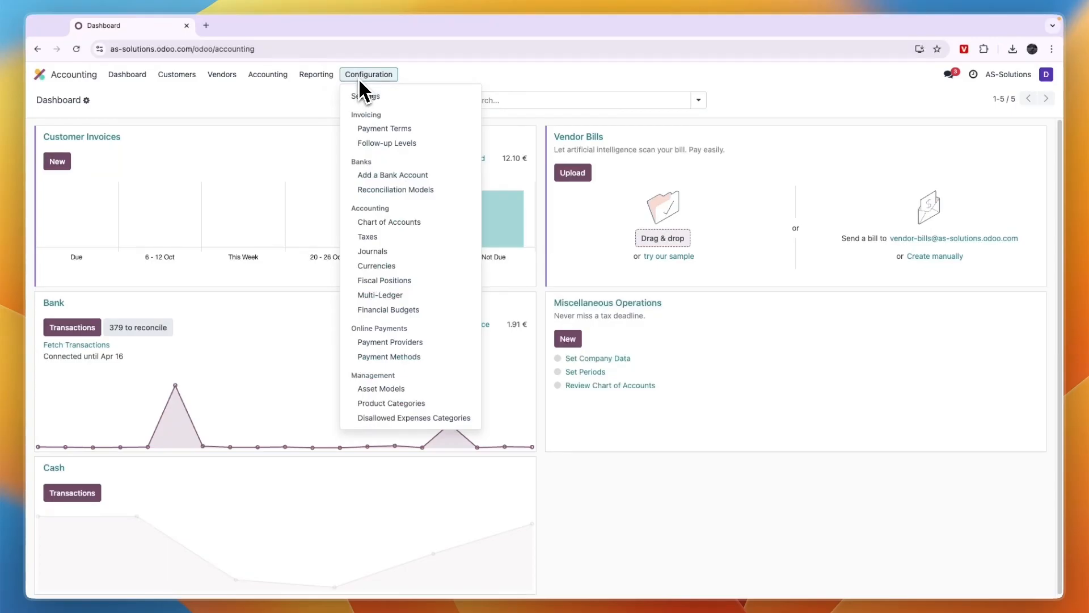
mouse_move(393, 175)
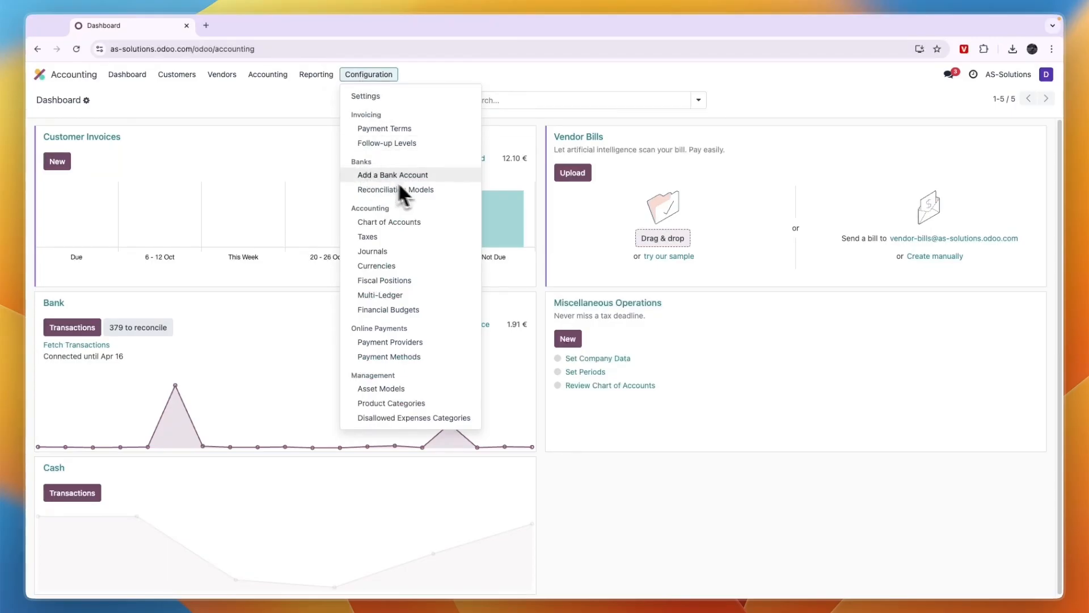
- Start adding a bank account and choose PayPal from the all-countries bank list
left_click(392, 175)
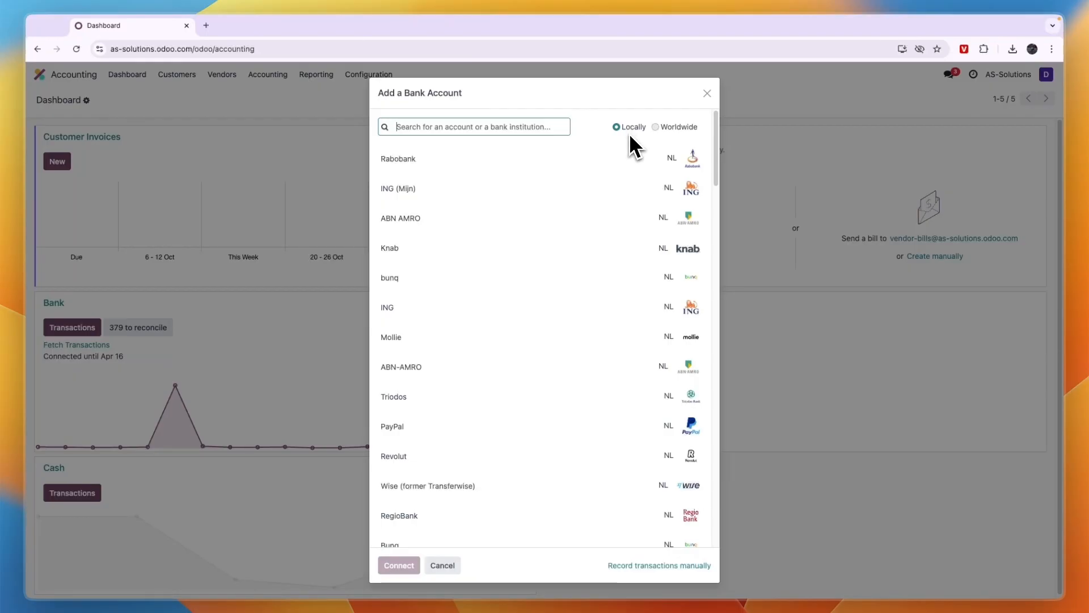
left_click(655, 127)
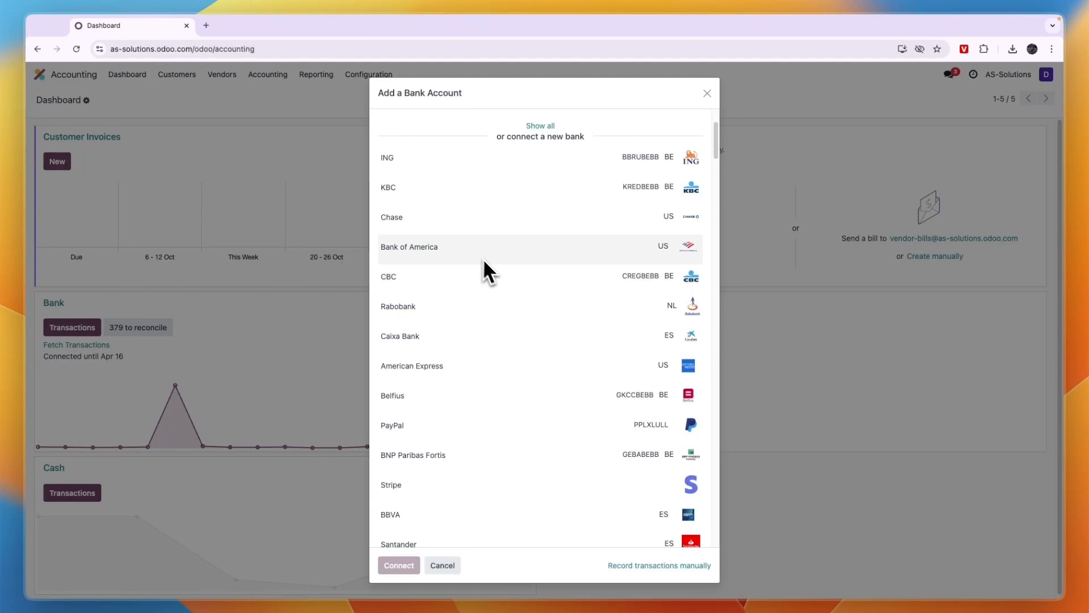
scroll("down", 3)
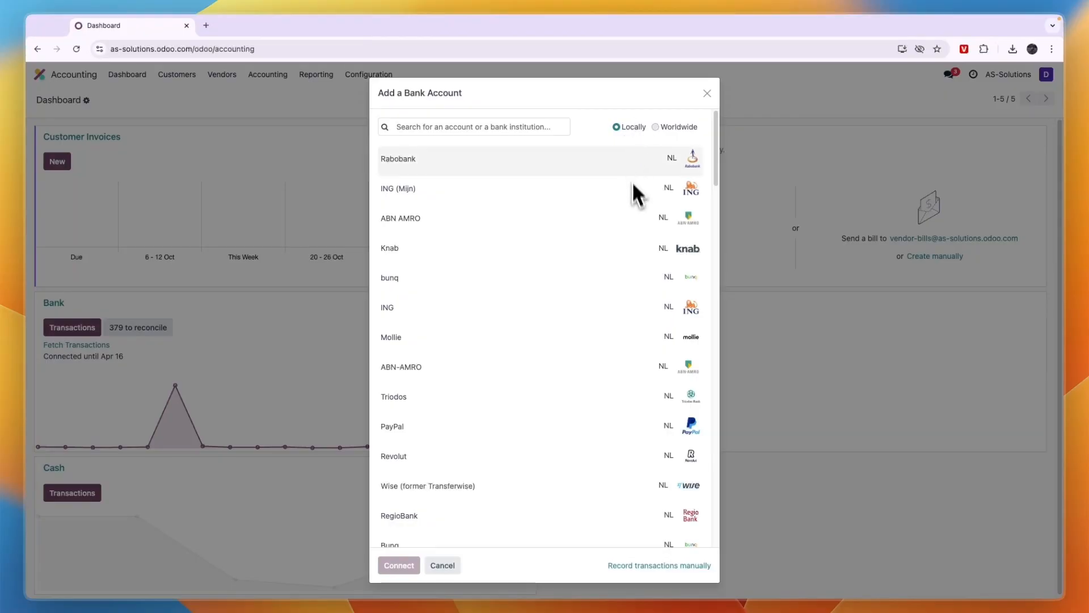
left_click(392, 426)
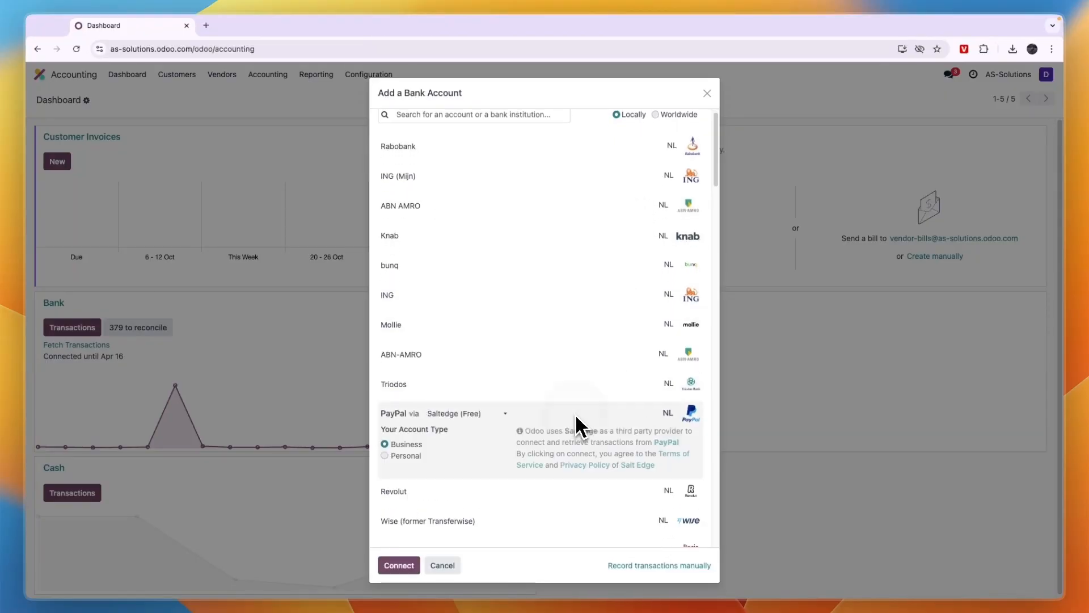
mouse_move(428, 459)
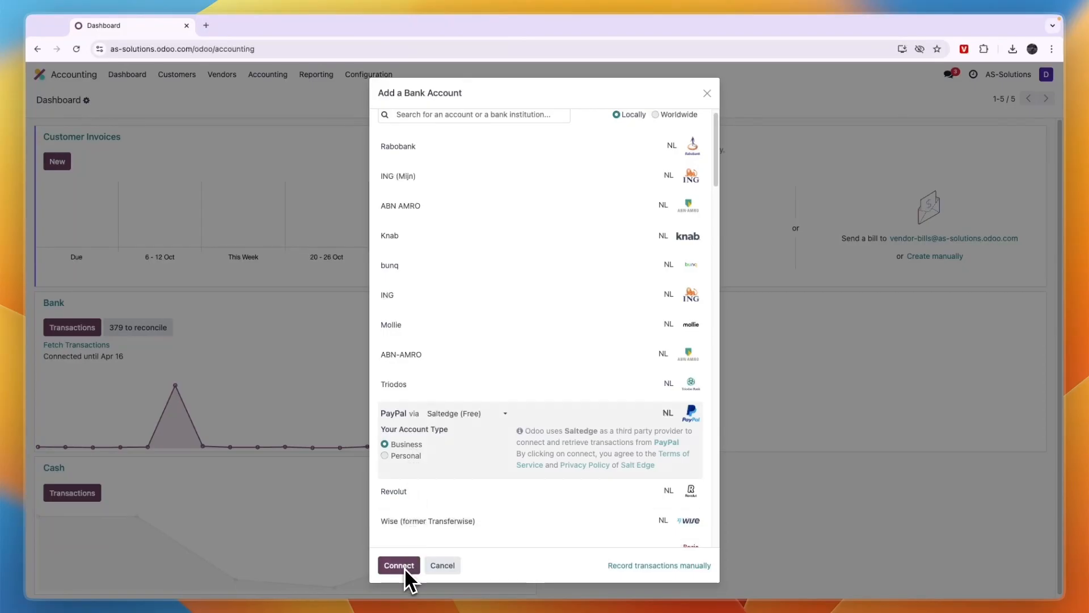
- Connect the PayPal business account via Saltedge and return to Odoo awaiting the provider's response
left_click(398, 565)
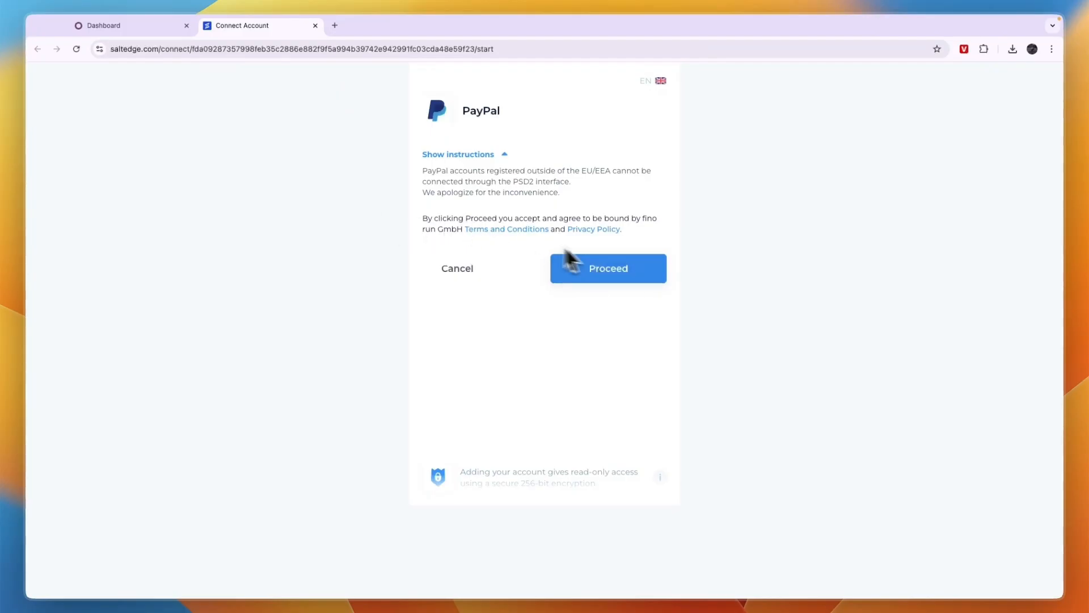
left_click(607, 269)
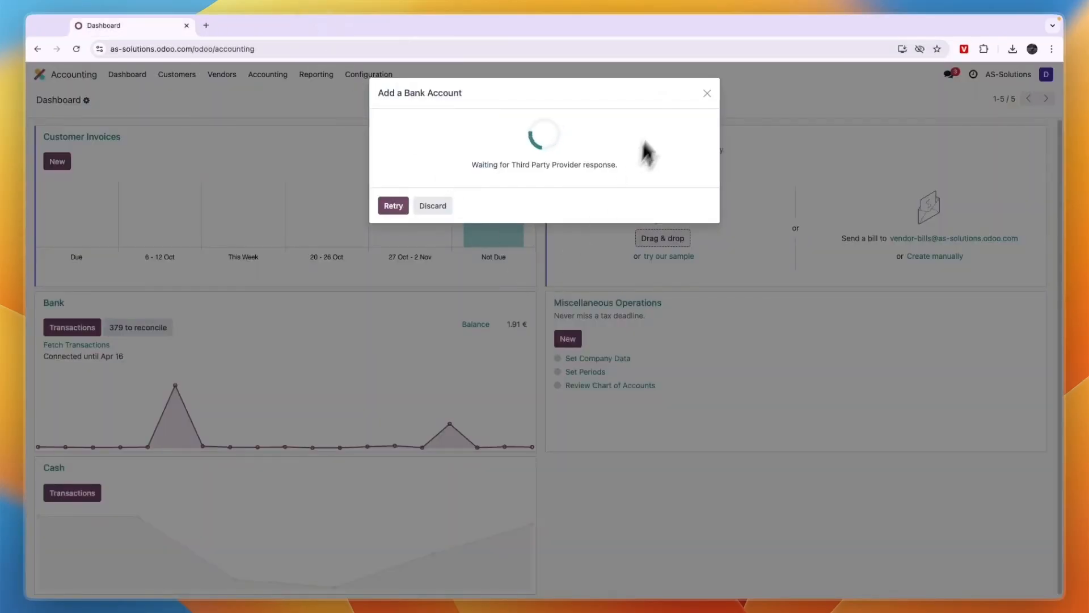